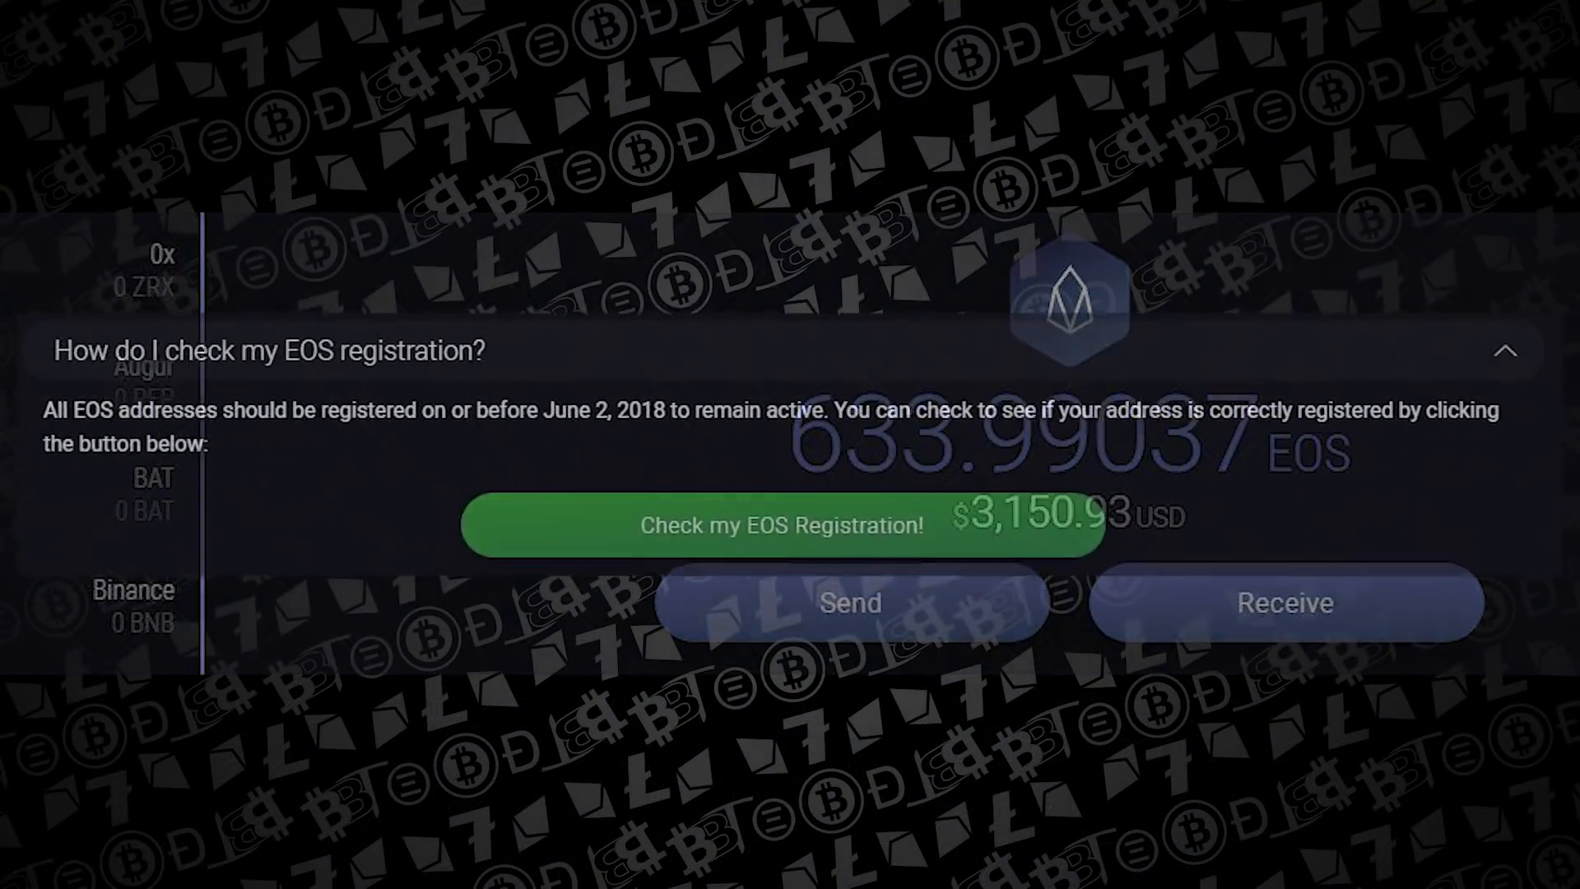
Check the EOS address registration in the FAQ and dismiss the success dialog.
{"action": "left_click", "coordinate": [781, 526]}
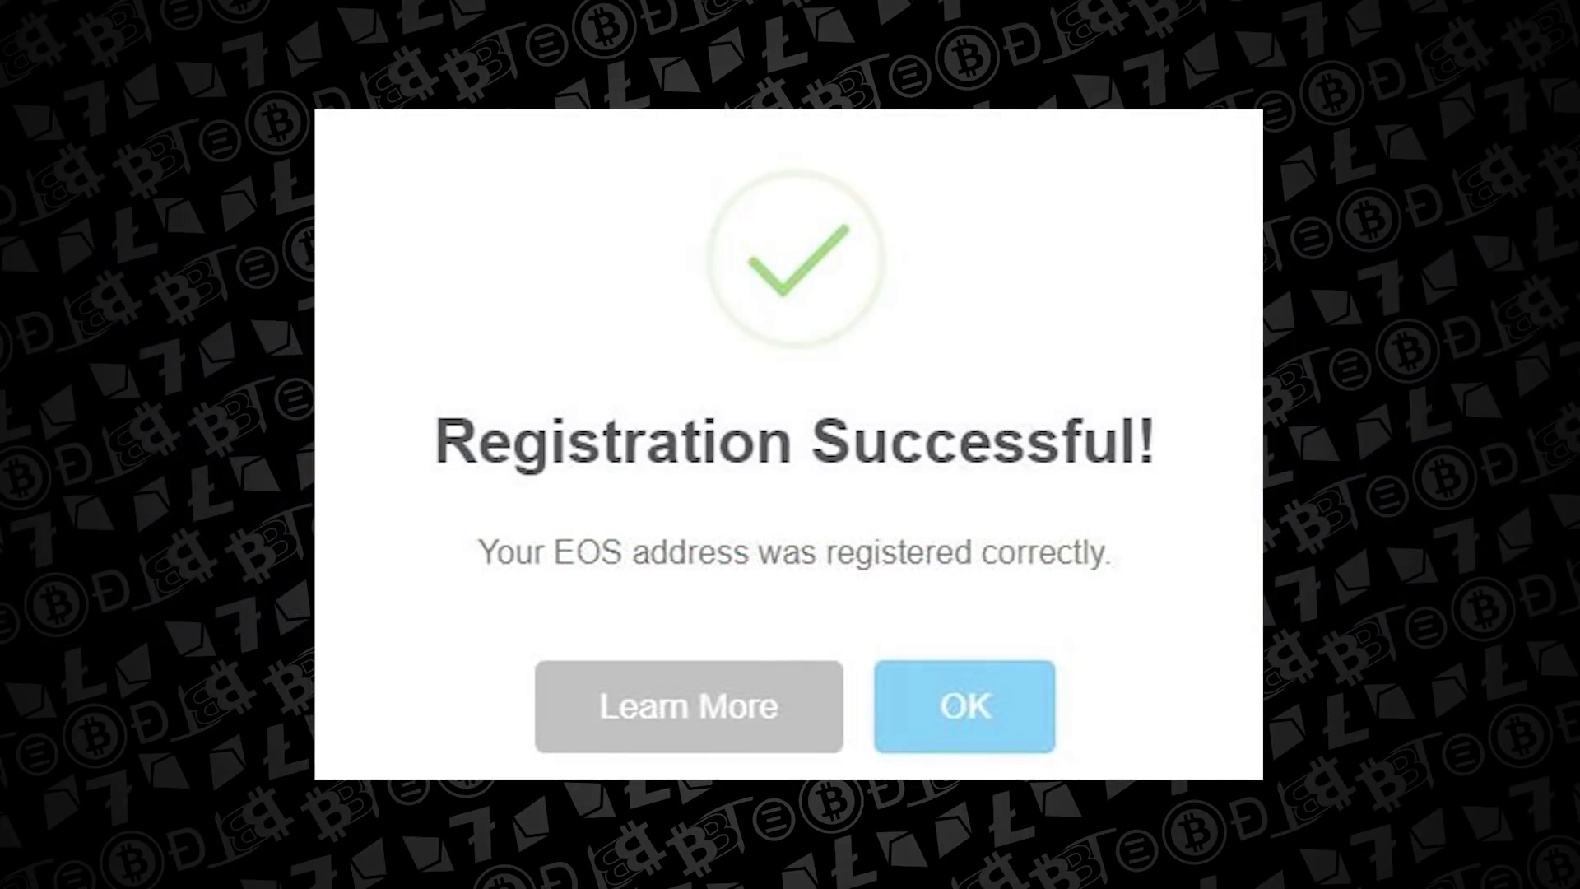
{"action": "left_click", "coordinate": [961, 705]}
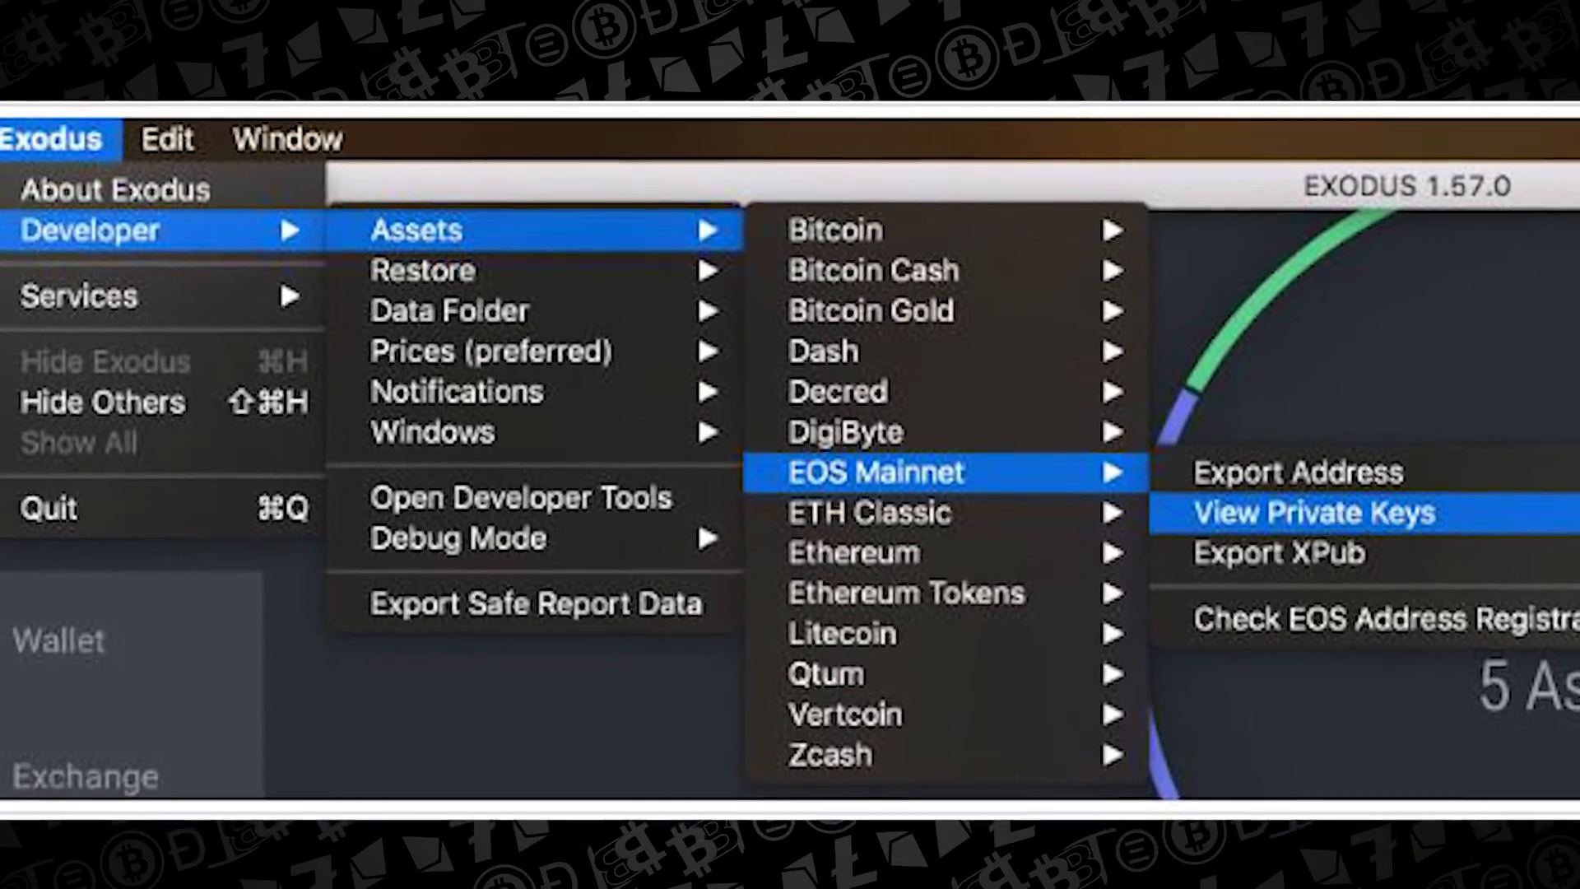
Show the EOS Mainnet private keys, confirming past the security warning.
{"action": "left_click", "coordinate": [1310, 512]}
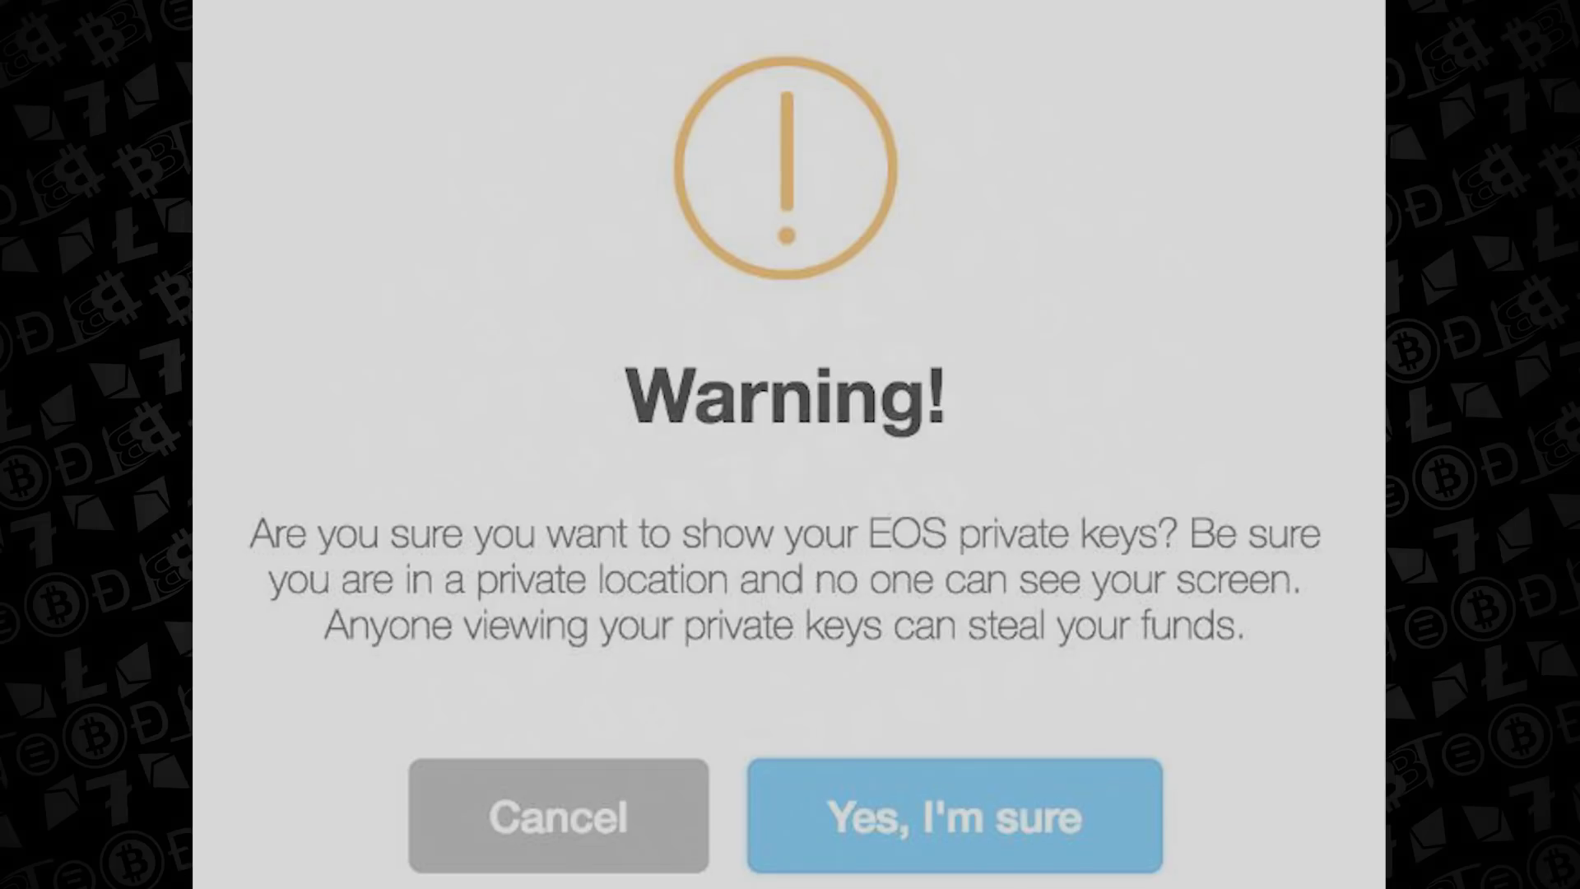
{"action": "left_click", "coordinate": [951, 817]}
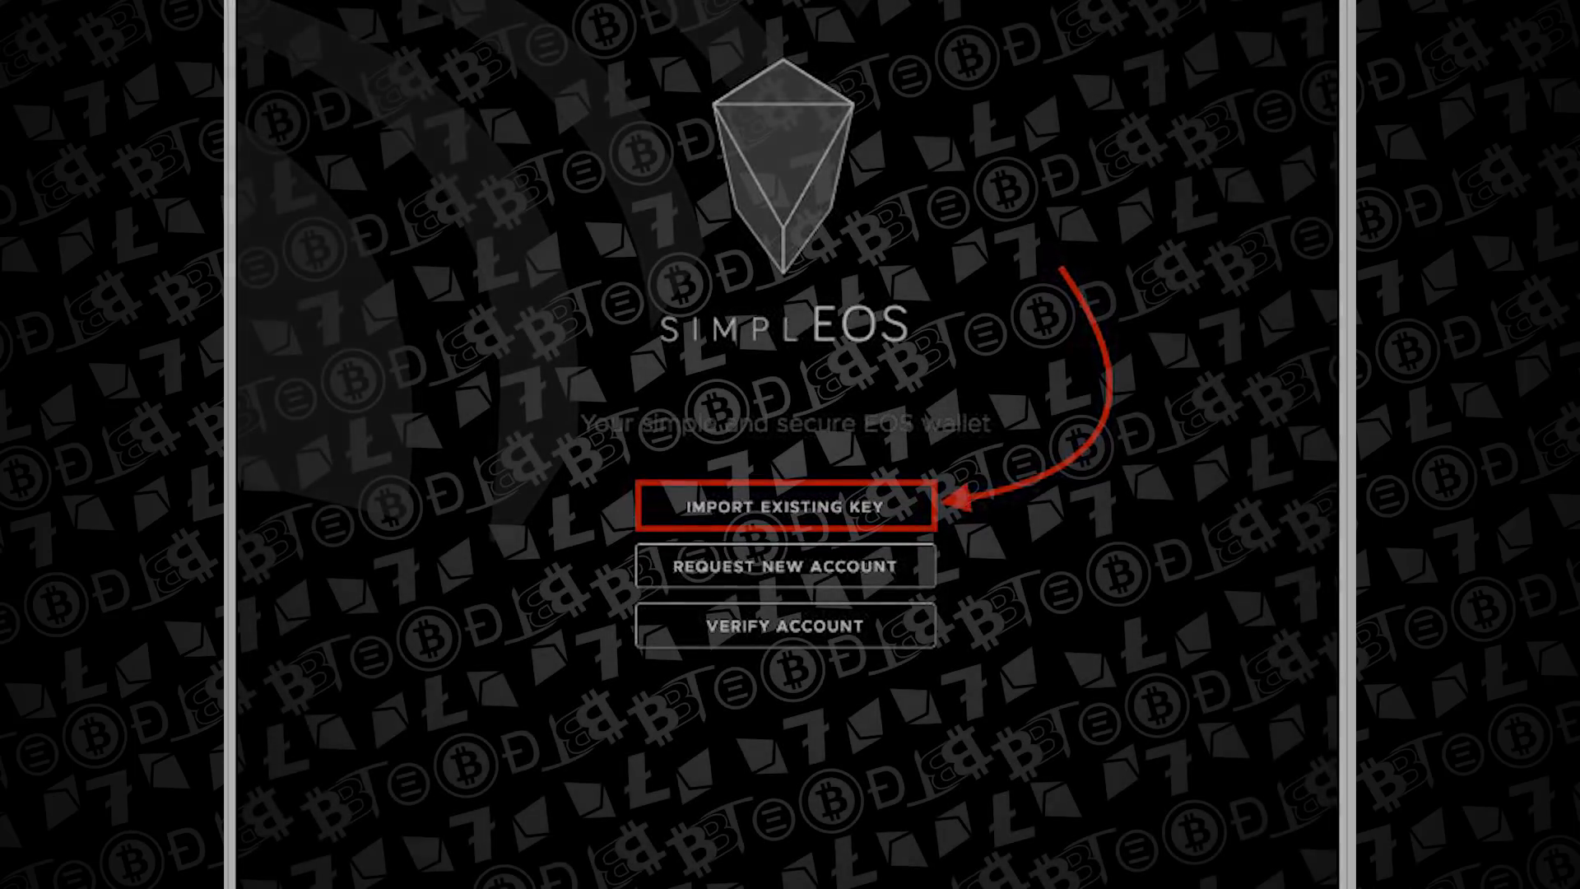
Choose IMPORT EXISTING KEY on the SimplEOS start screen.
{"action": "left_click", "coordinate": [781, 507]}
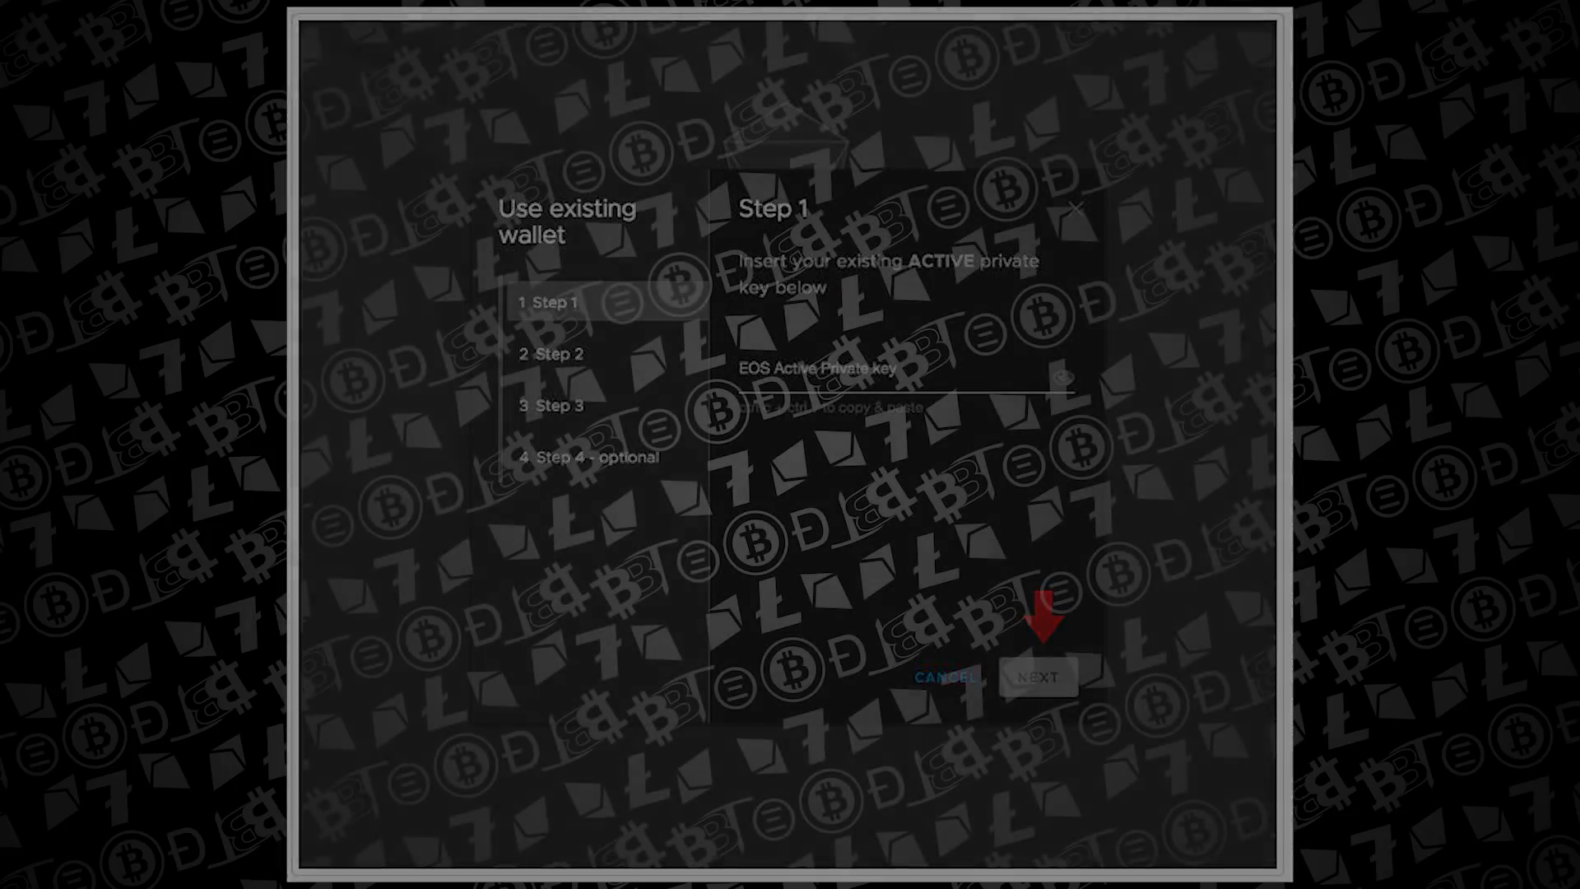
Advance through private key, password, EOS Constitution and lockscreen steps, then finish the import.
{"action": "left_click", "coordinate": [1037, 677]}
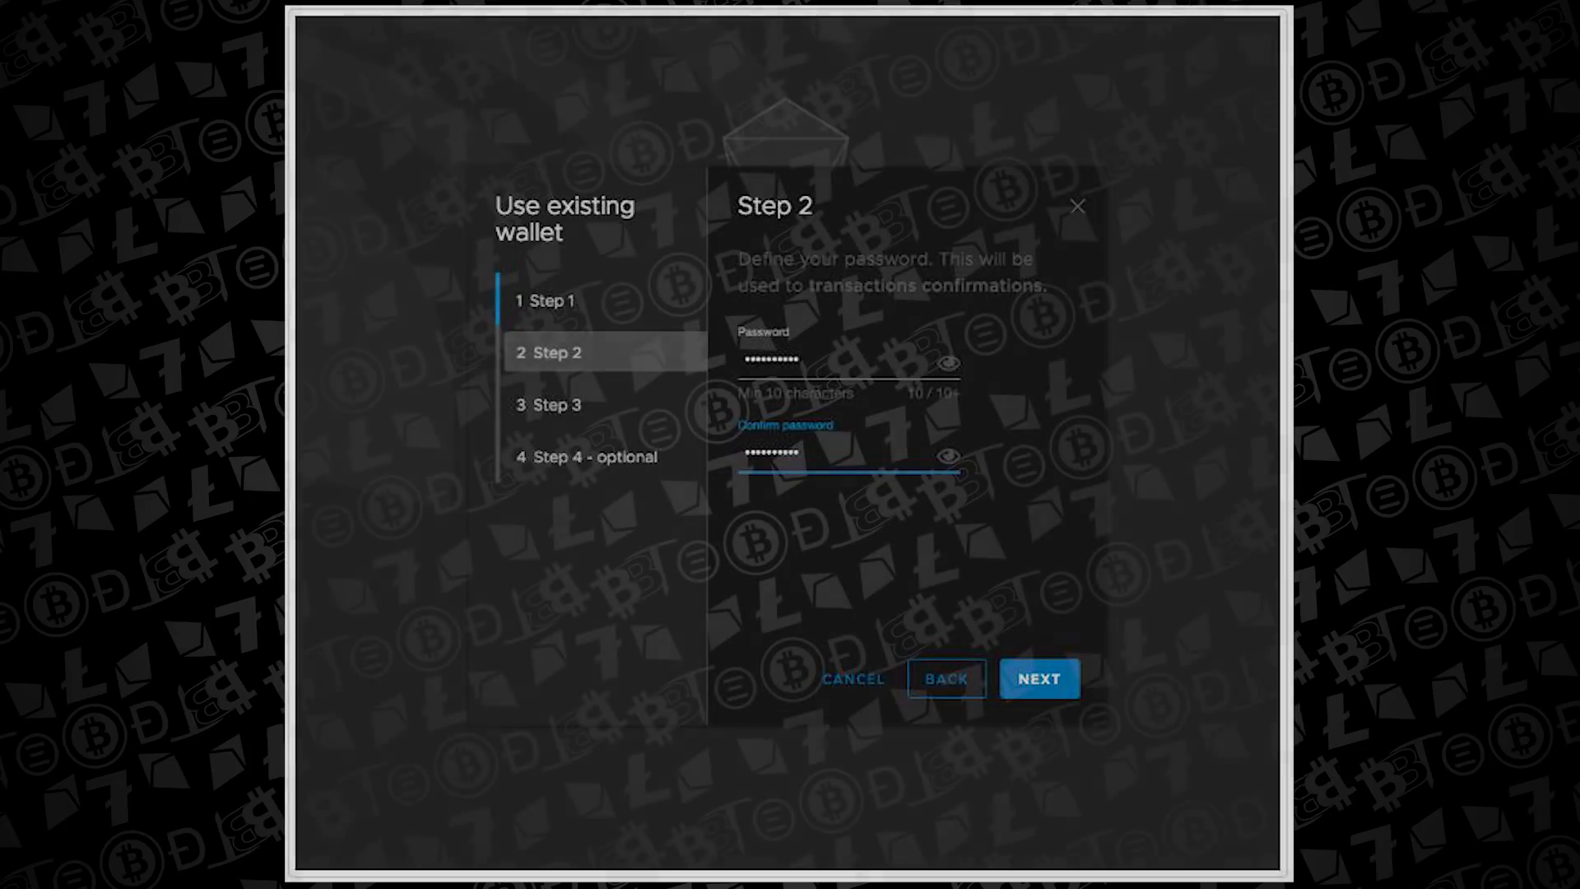
{"action": "left_click", "coordinate": [1037, 678]}
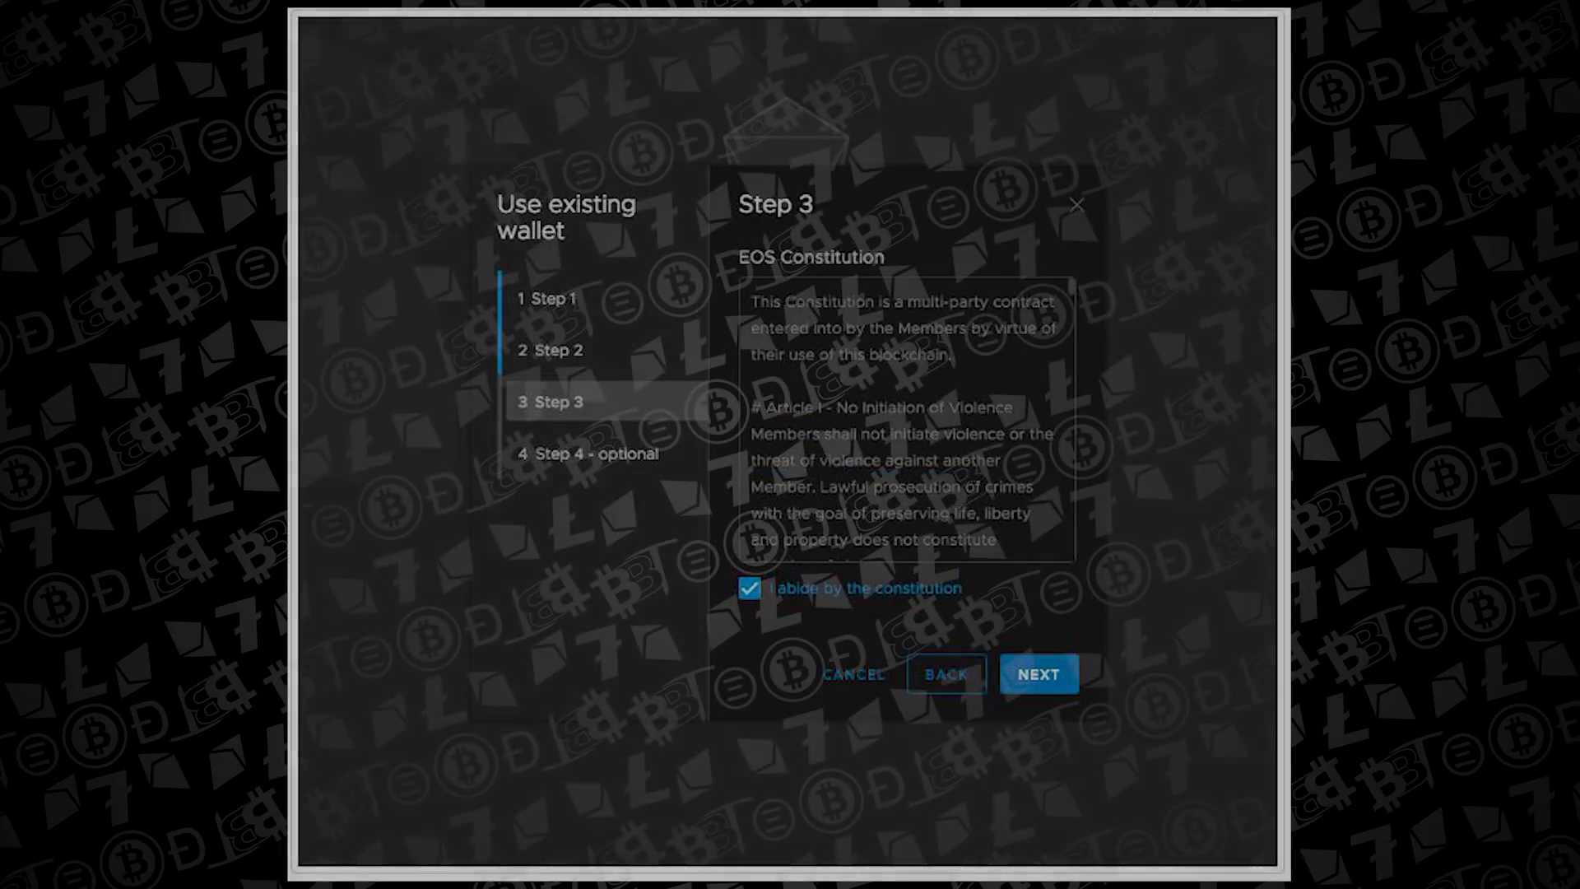
{"action": "left_click", "coordinate": [1037, 673]}
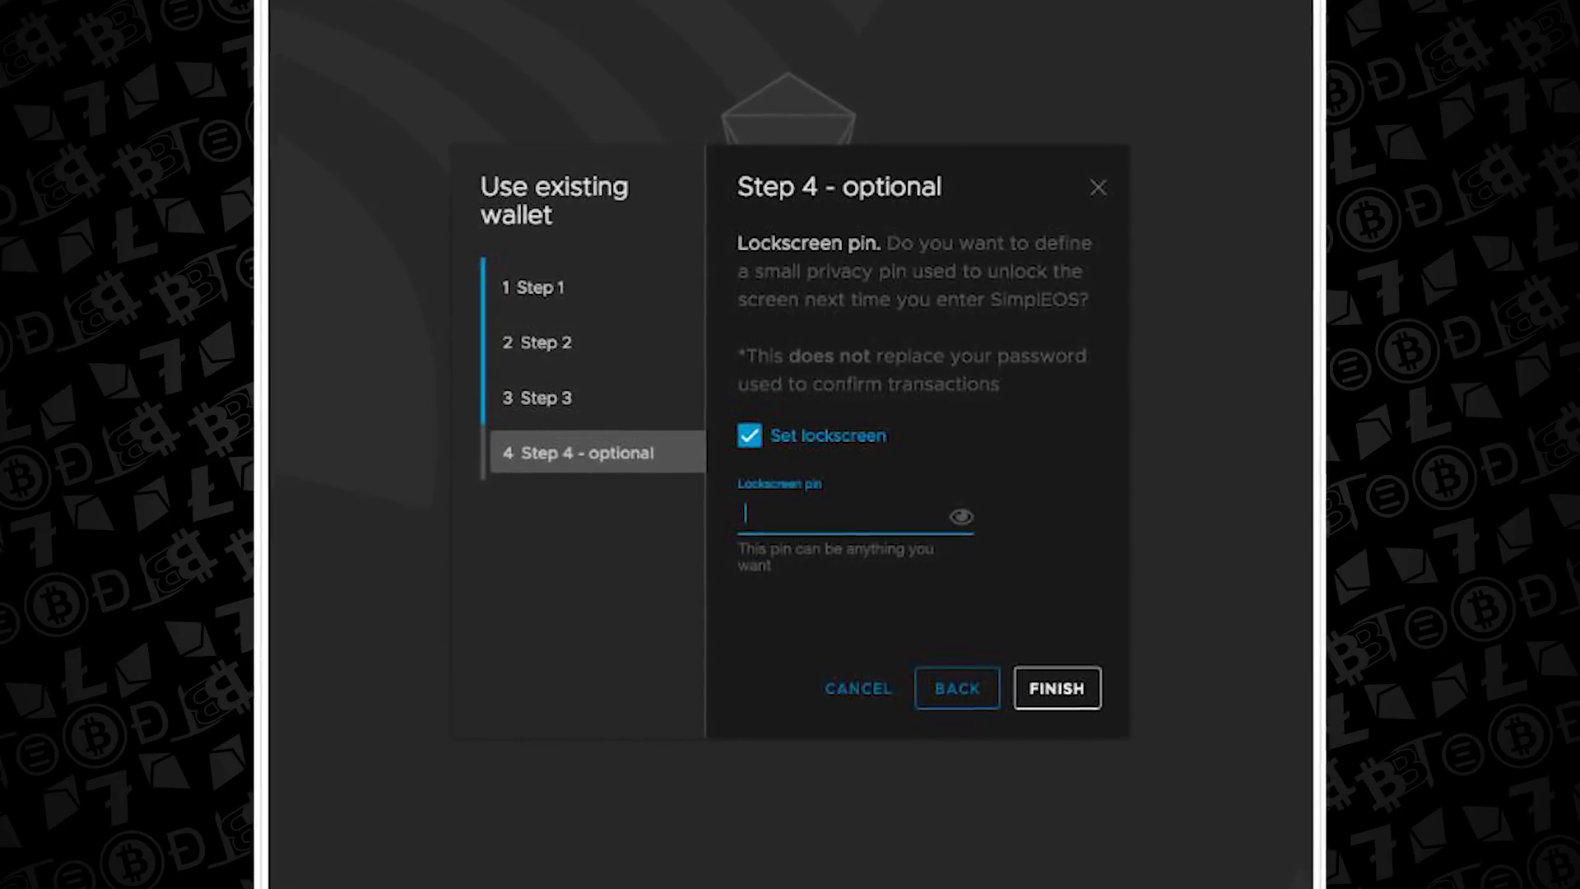
{"action": "left_click", "coordinate": [1055, 687]}
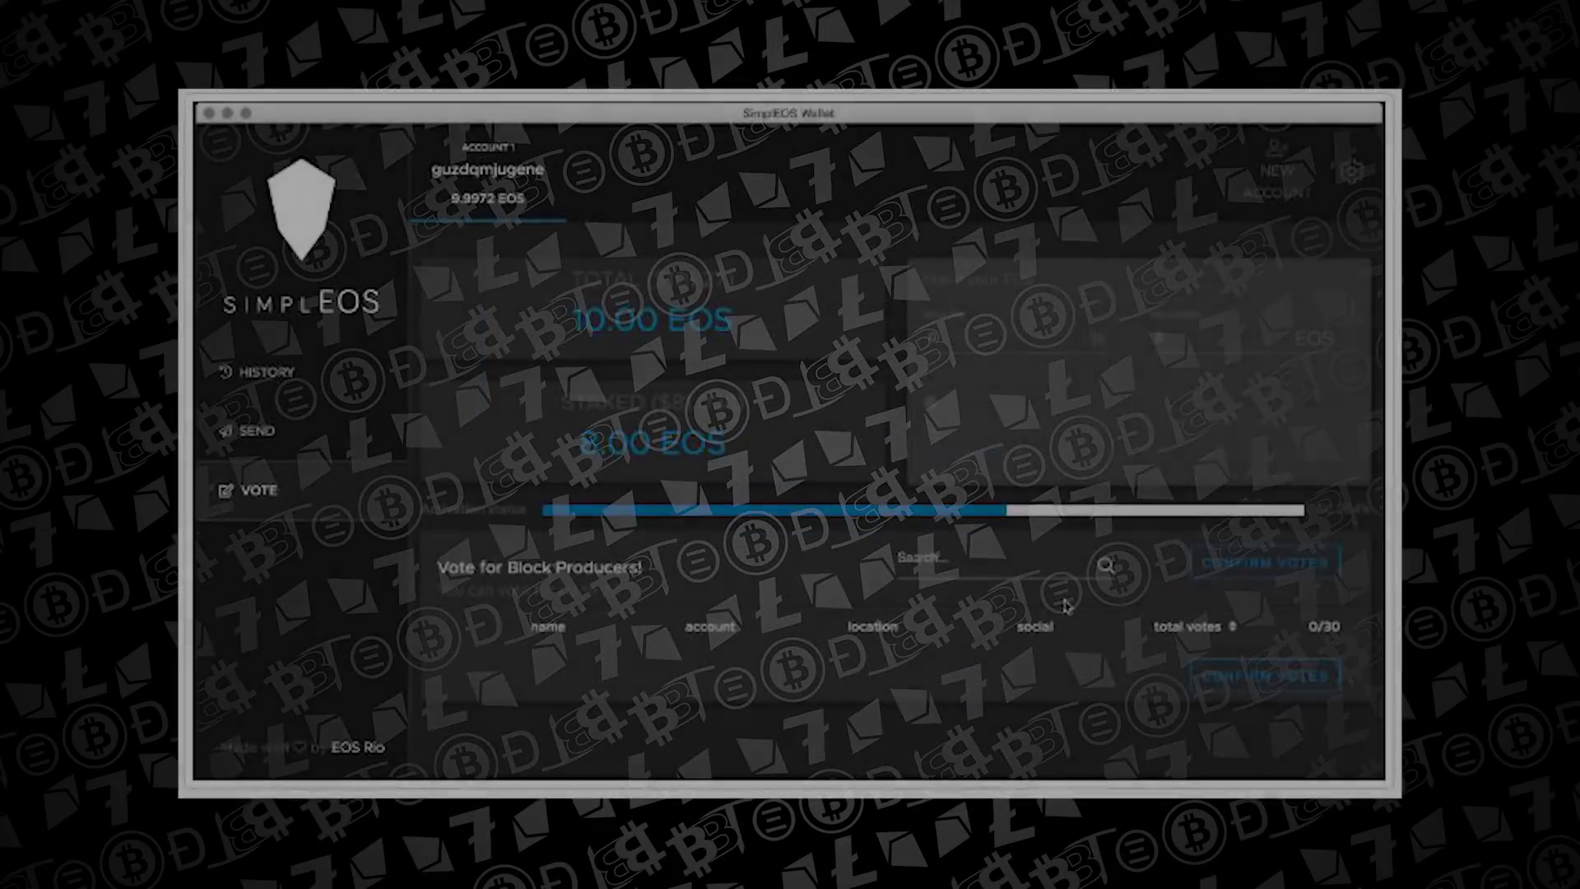